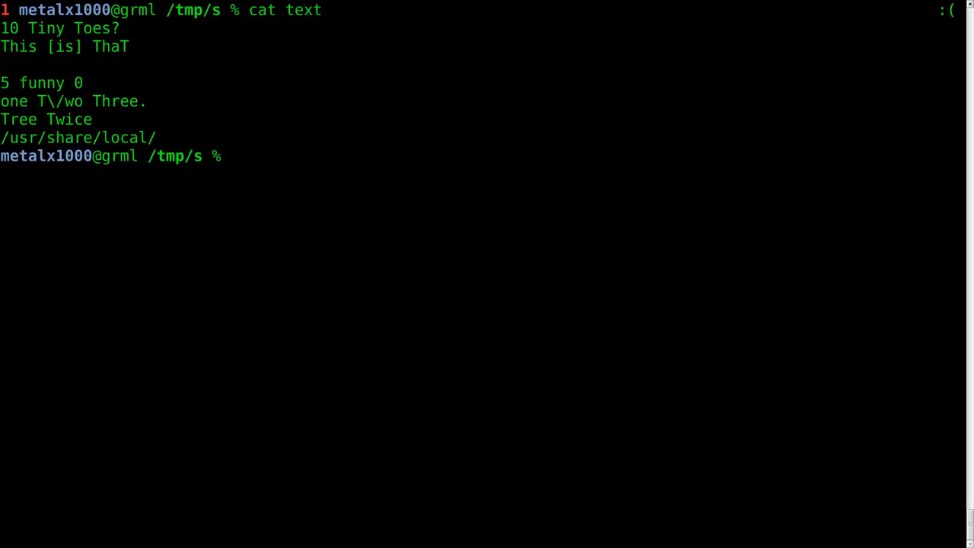
Count the lines of the file 'text' with wc -l, which reports 7
type("text")
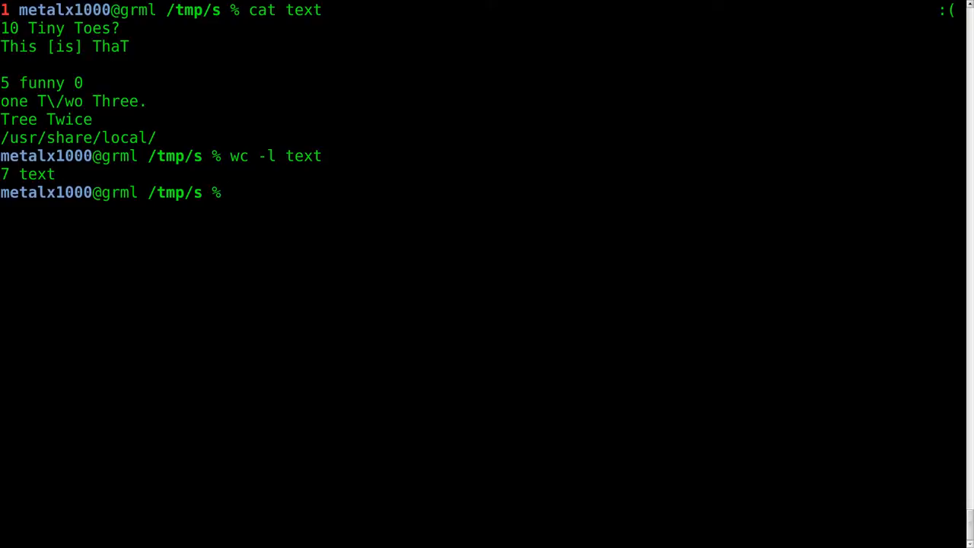
Run sed '=' text to print each of the 7 lines preceded by its line number
type("sed")
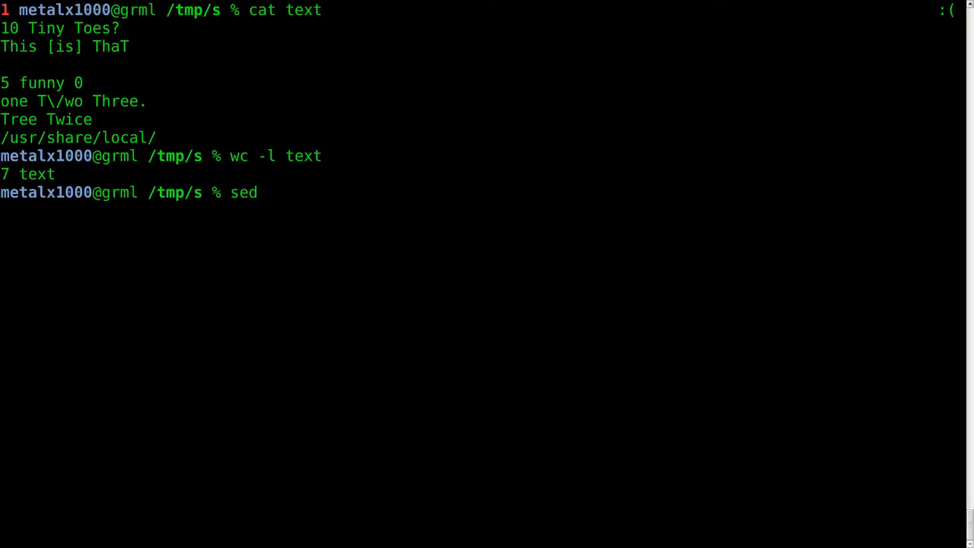
type("-n")
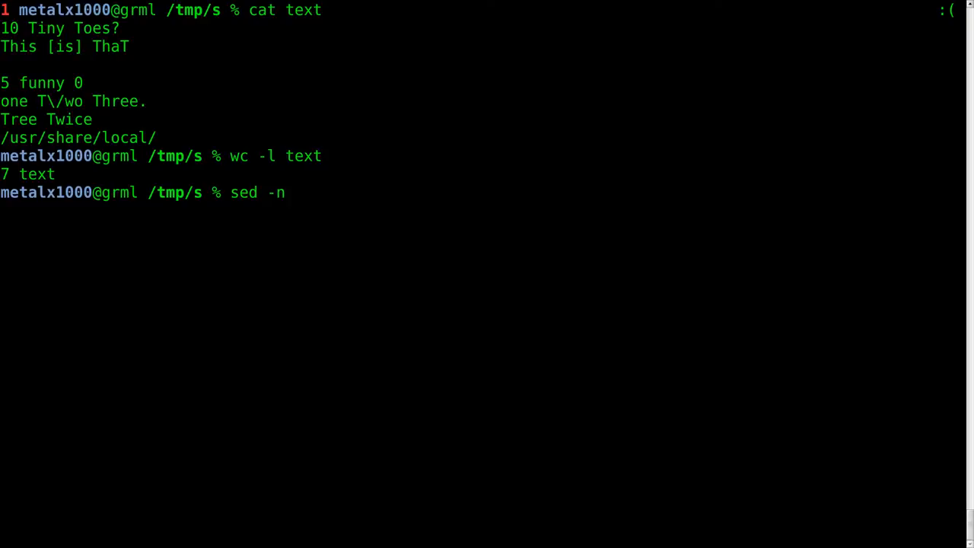
key("BackSpace")
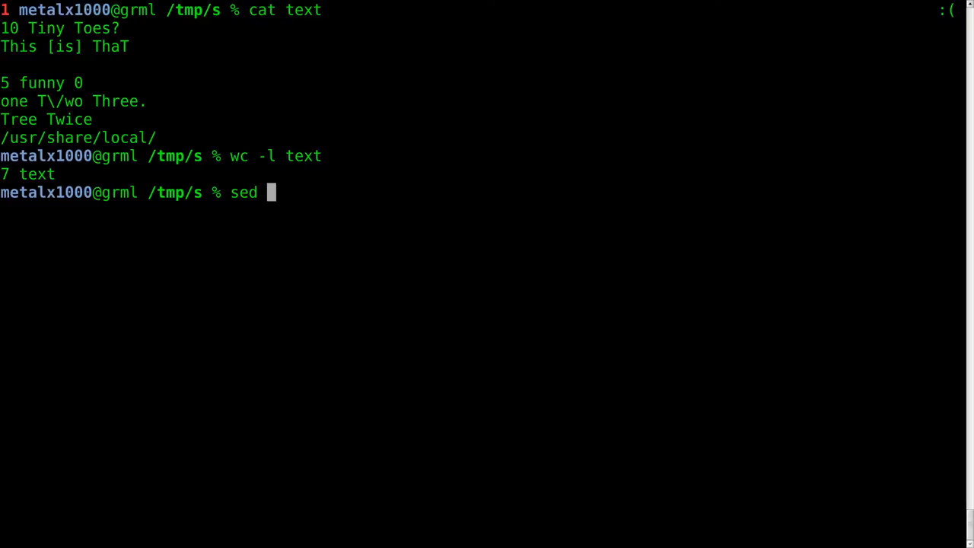
type("'=")
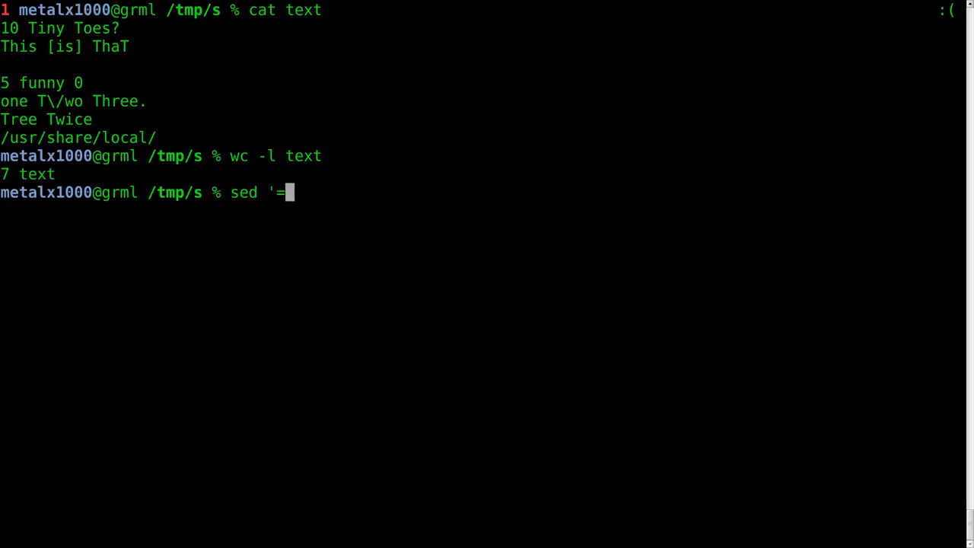
type("' te")
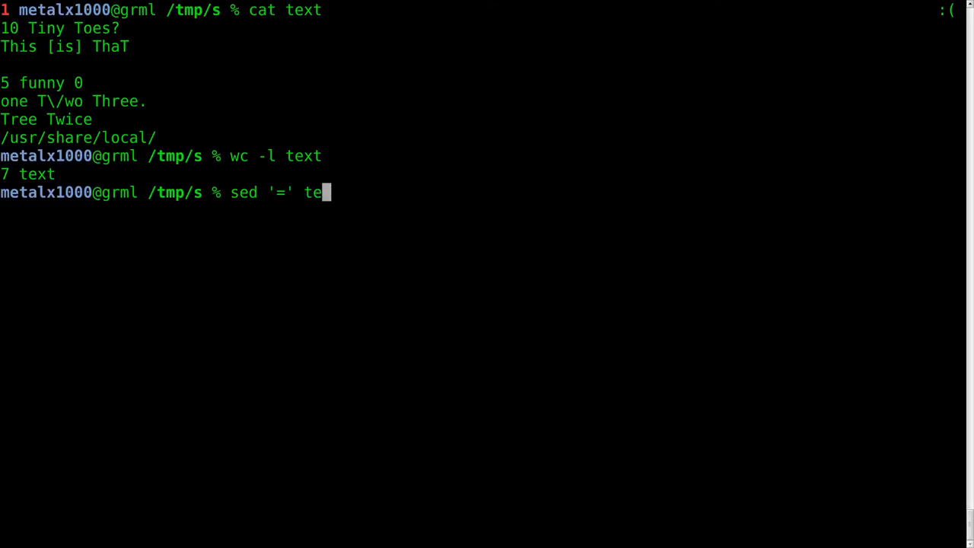
type("xt")
type("sed -n '=' text")
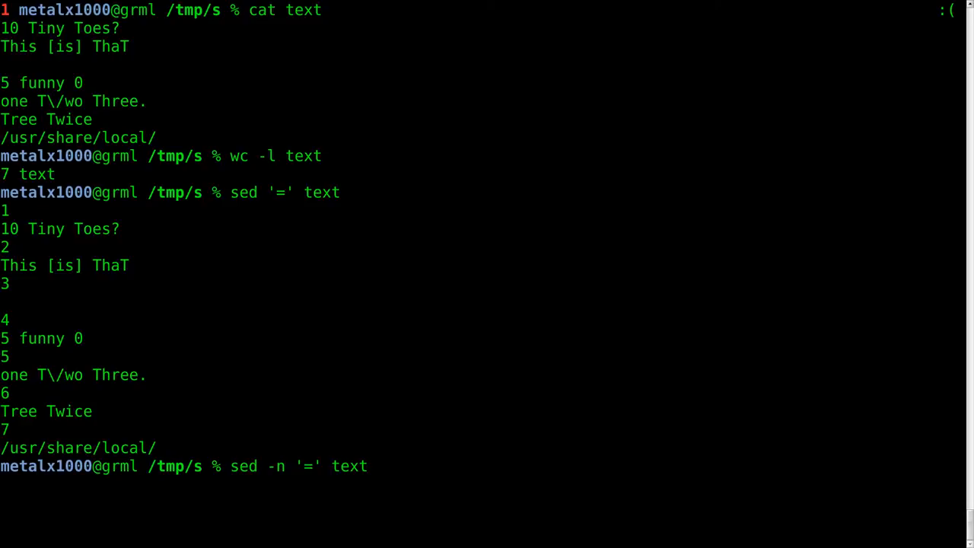
Run sed -n '=' text to list only numbers 1–7, then enter sed -n '$=' text unrun
key("BackSpace")
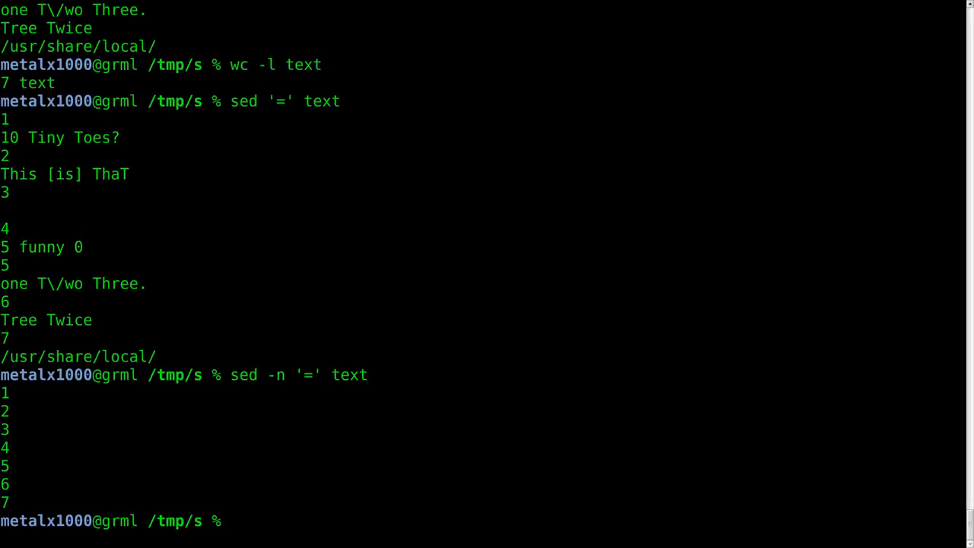
type("sed -n '=' text")
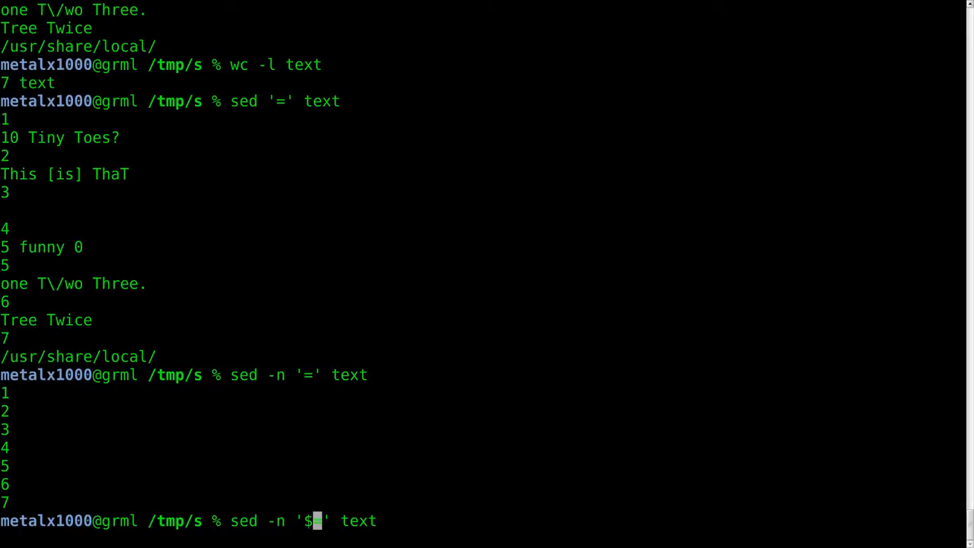
type("=")
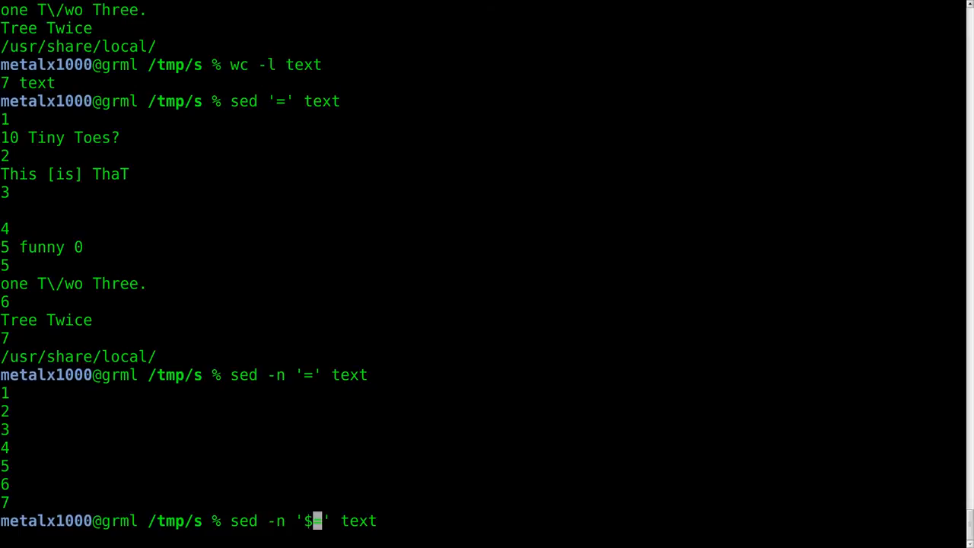
type("=")
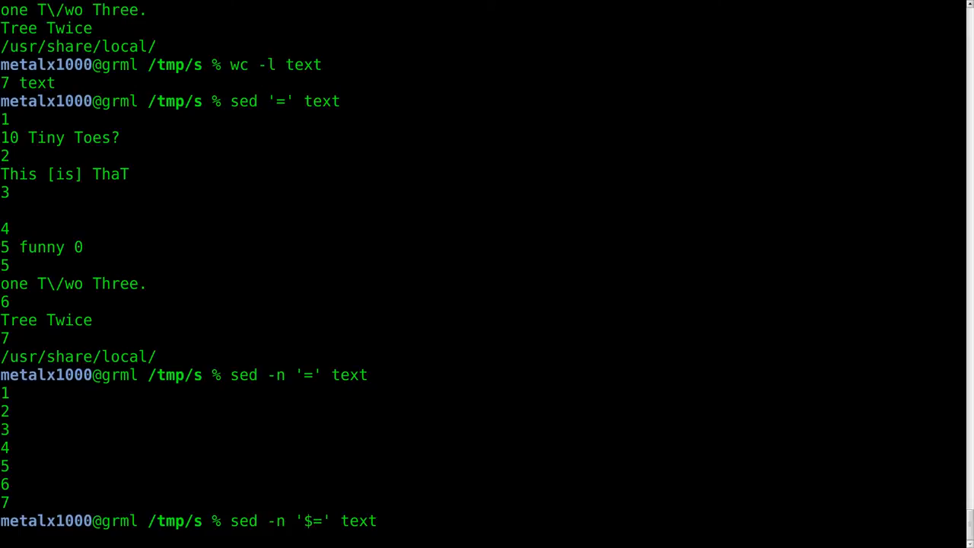